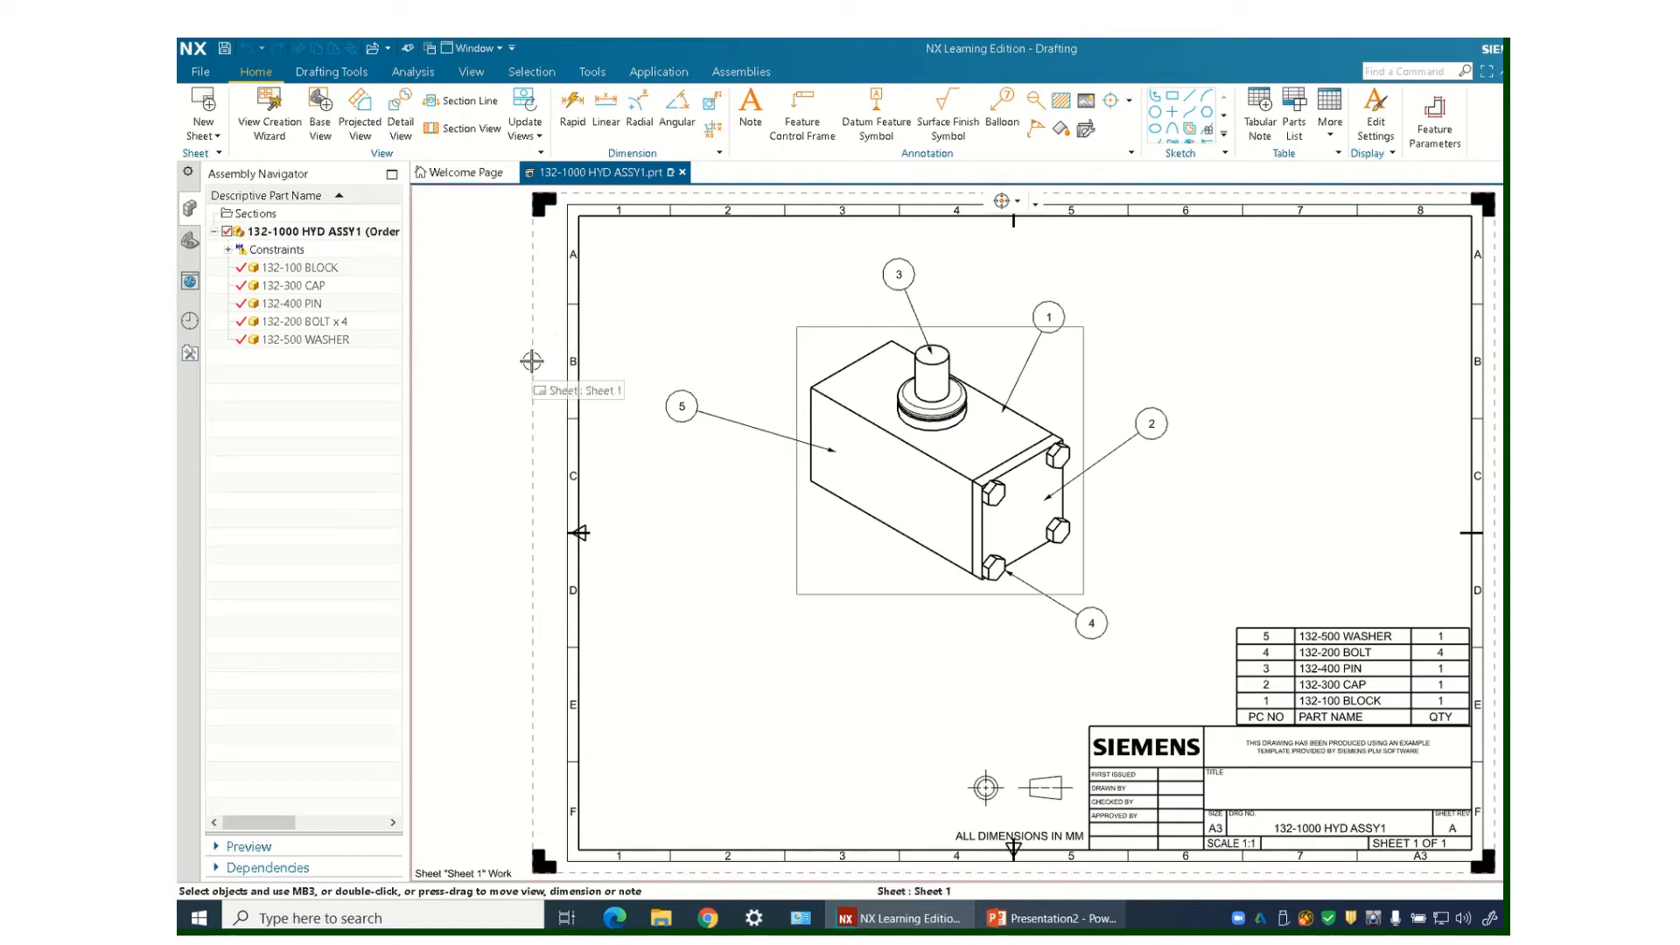
mouse_move(632, 378)
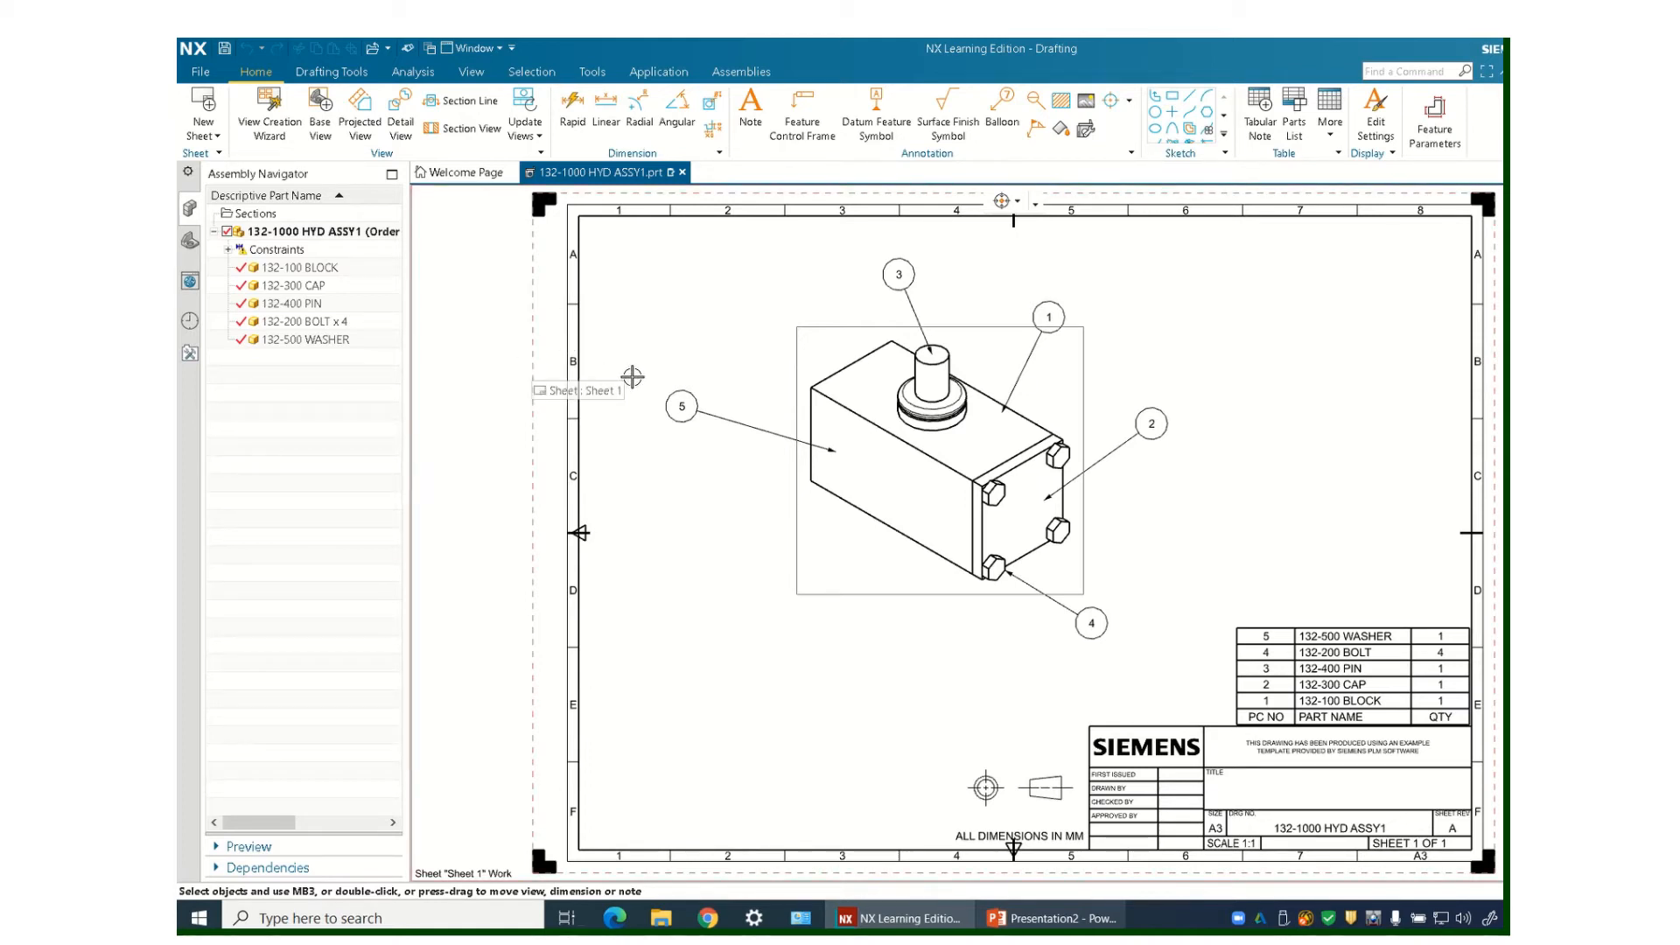
mouse_move(1171, 767)
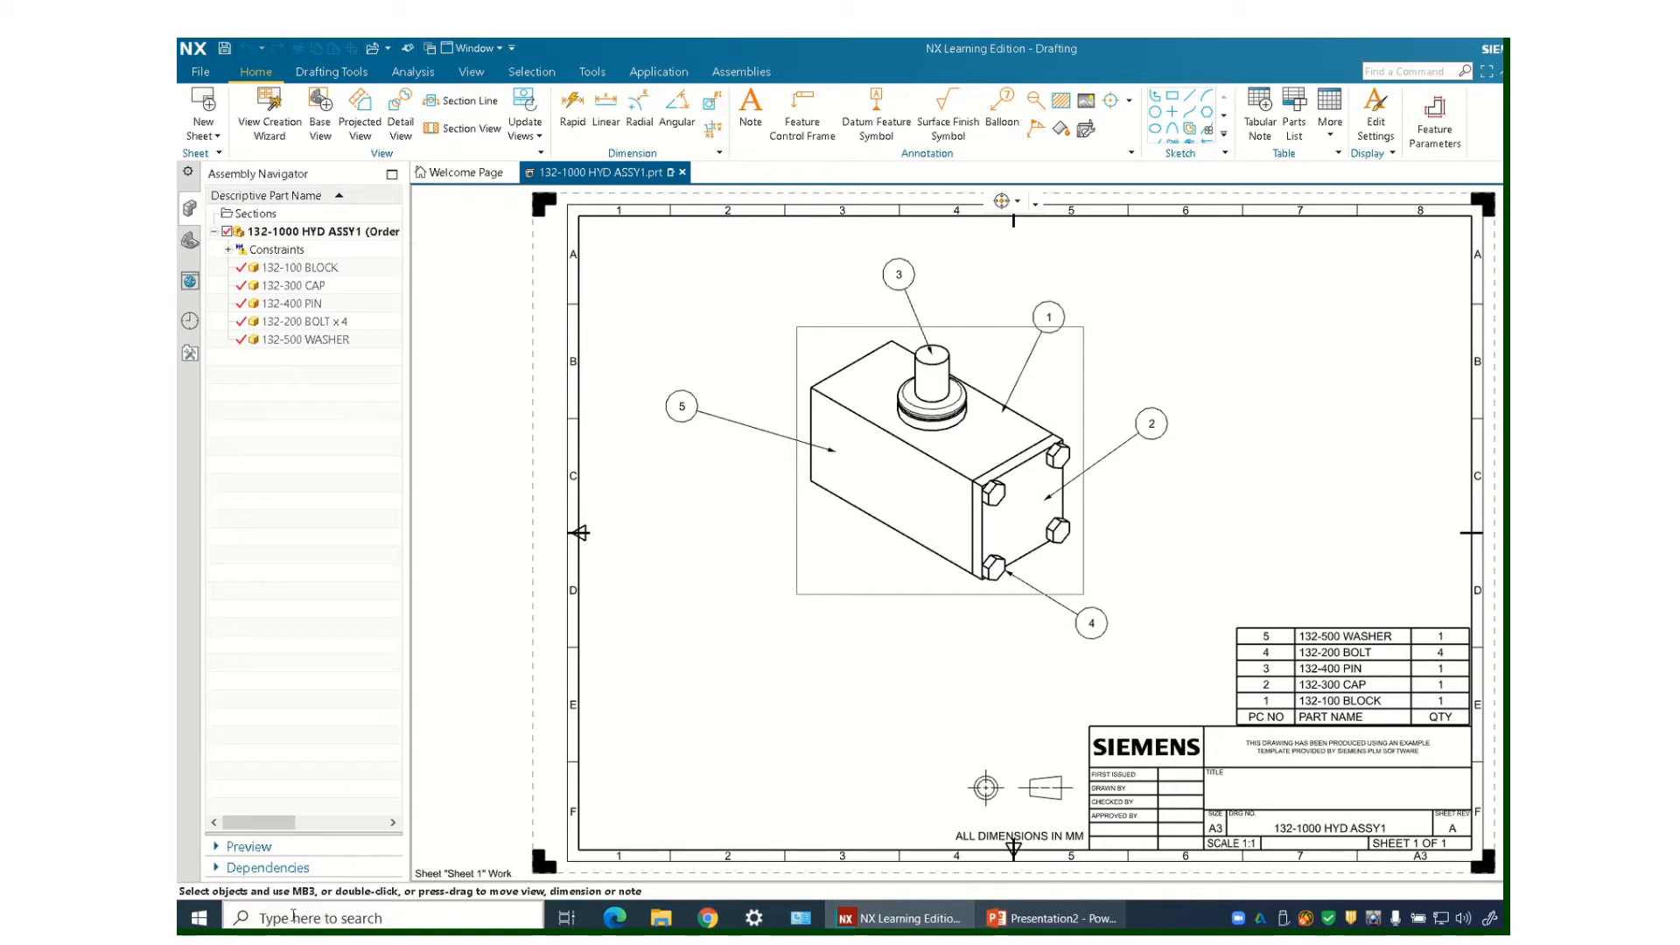
Step: Launch Snip & Sketch from Start search and snip the NX drawing sheet with balloons and parts list
click(197, 915)
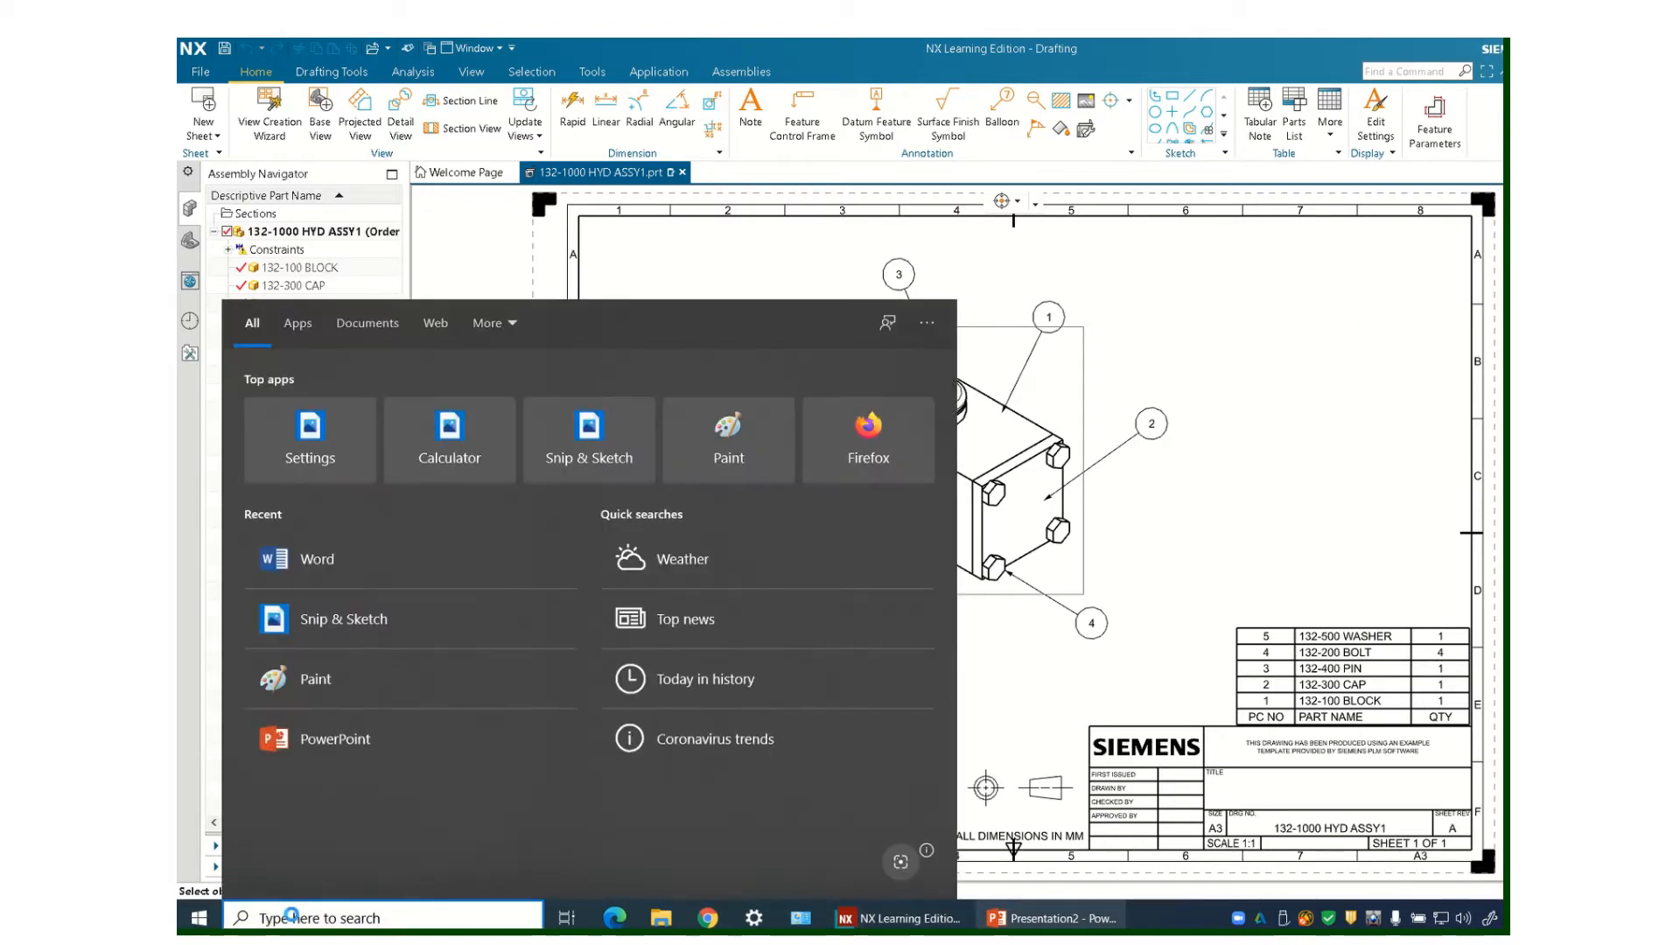
text(snip)
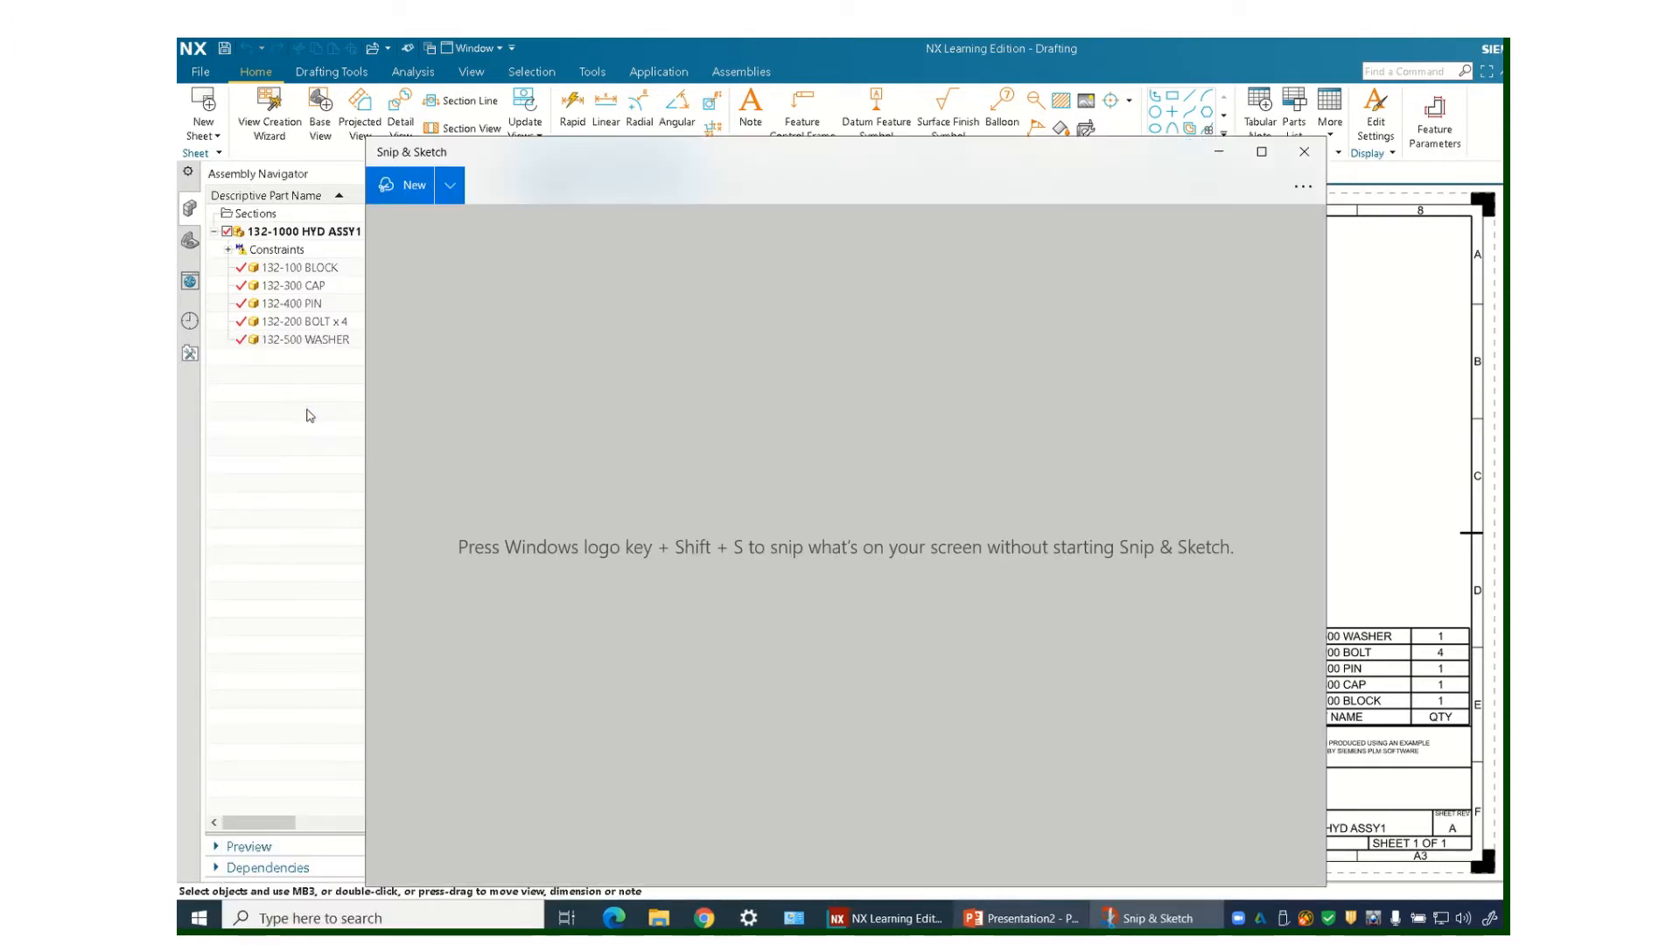
mouse_move(417, 285)
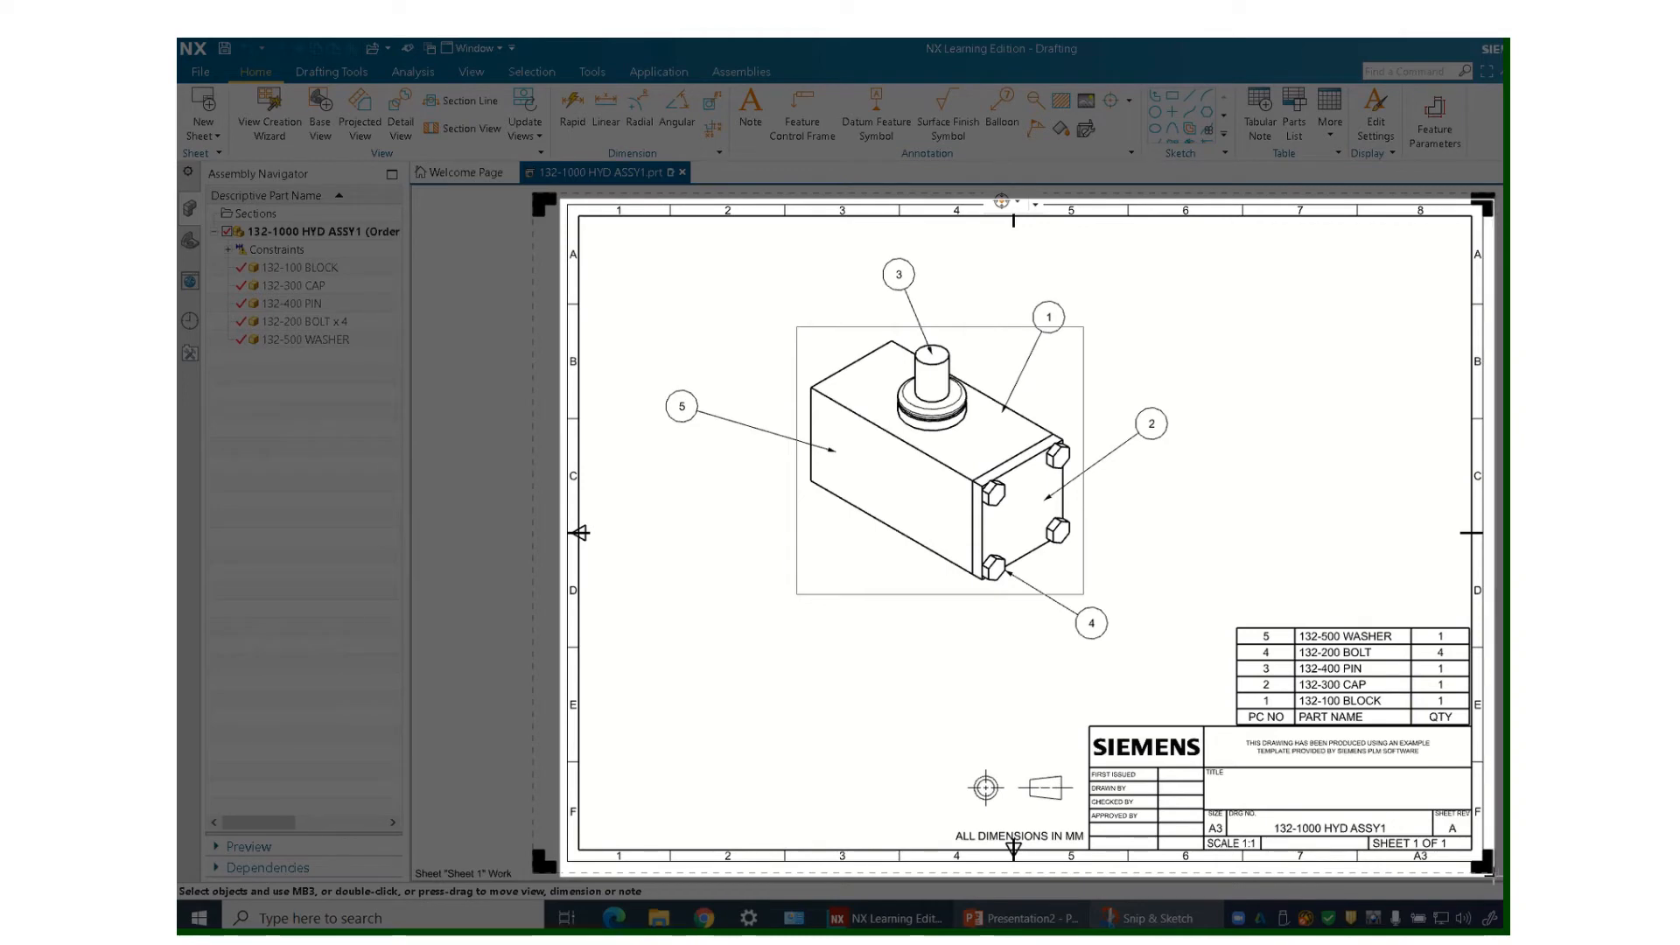
click(1157, 917)
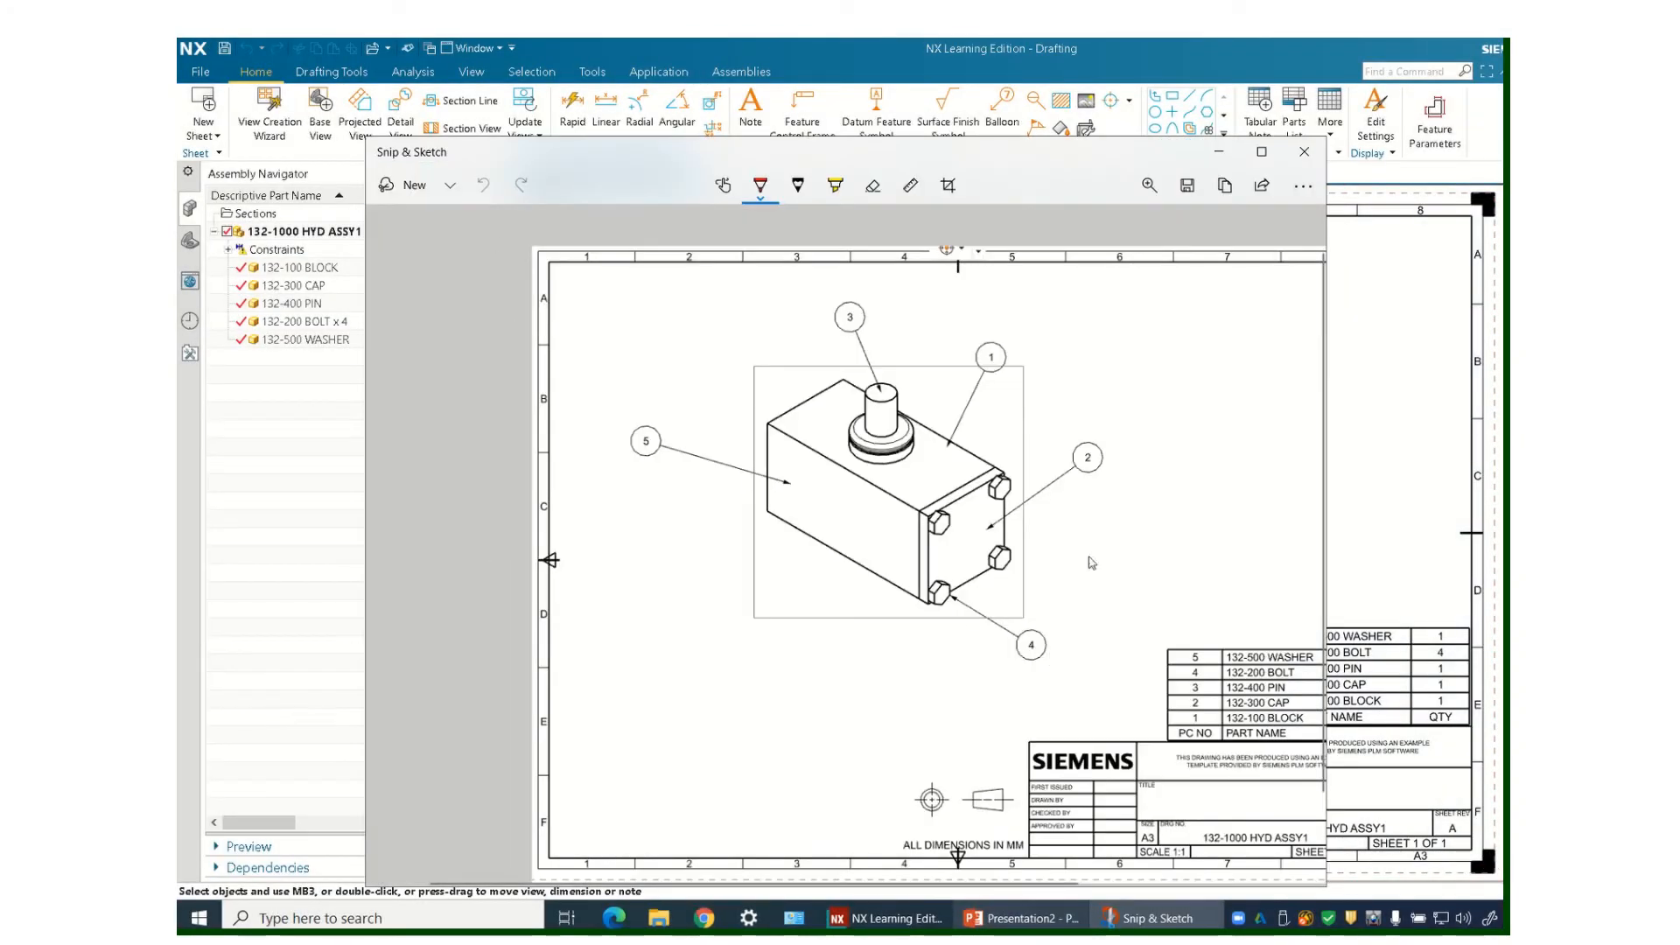
mouse_move(679, 443)
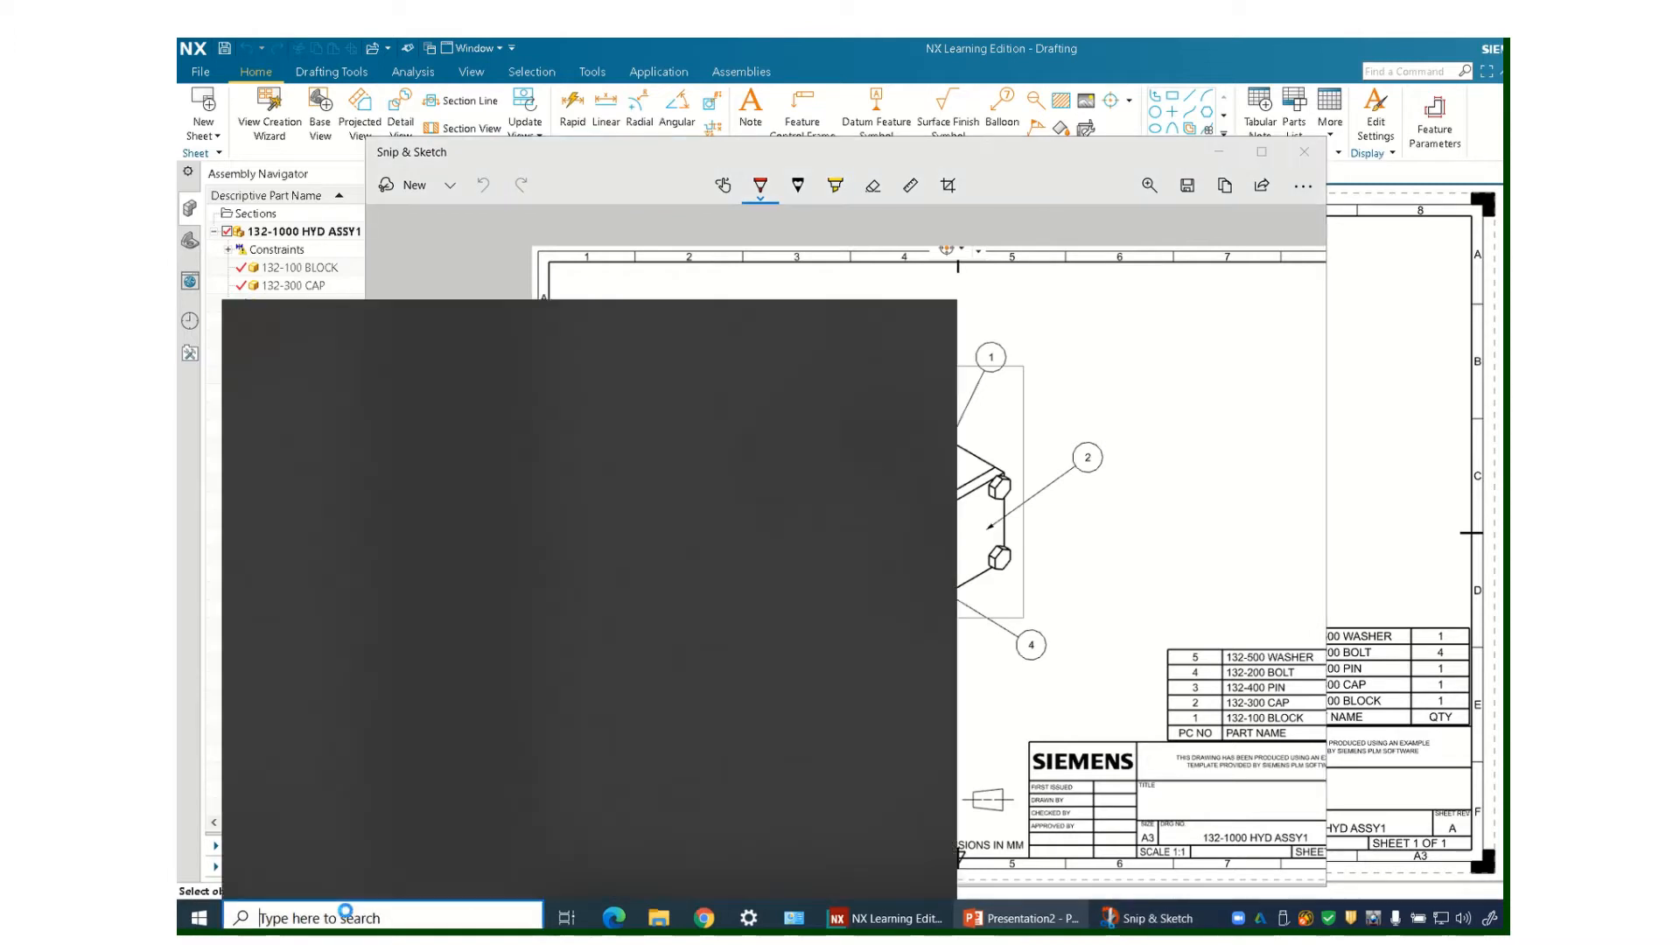
Step: Launch Microsoft Word from taskbar search and create a new Blank document
text(word)
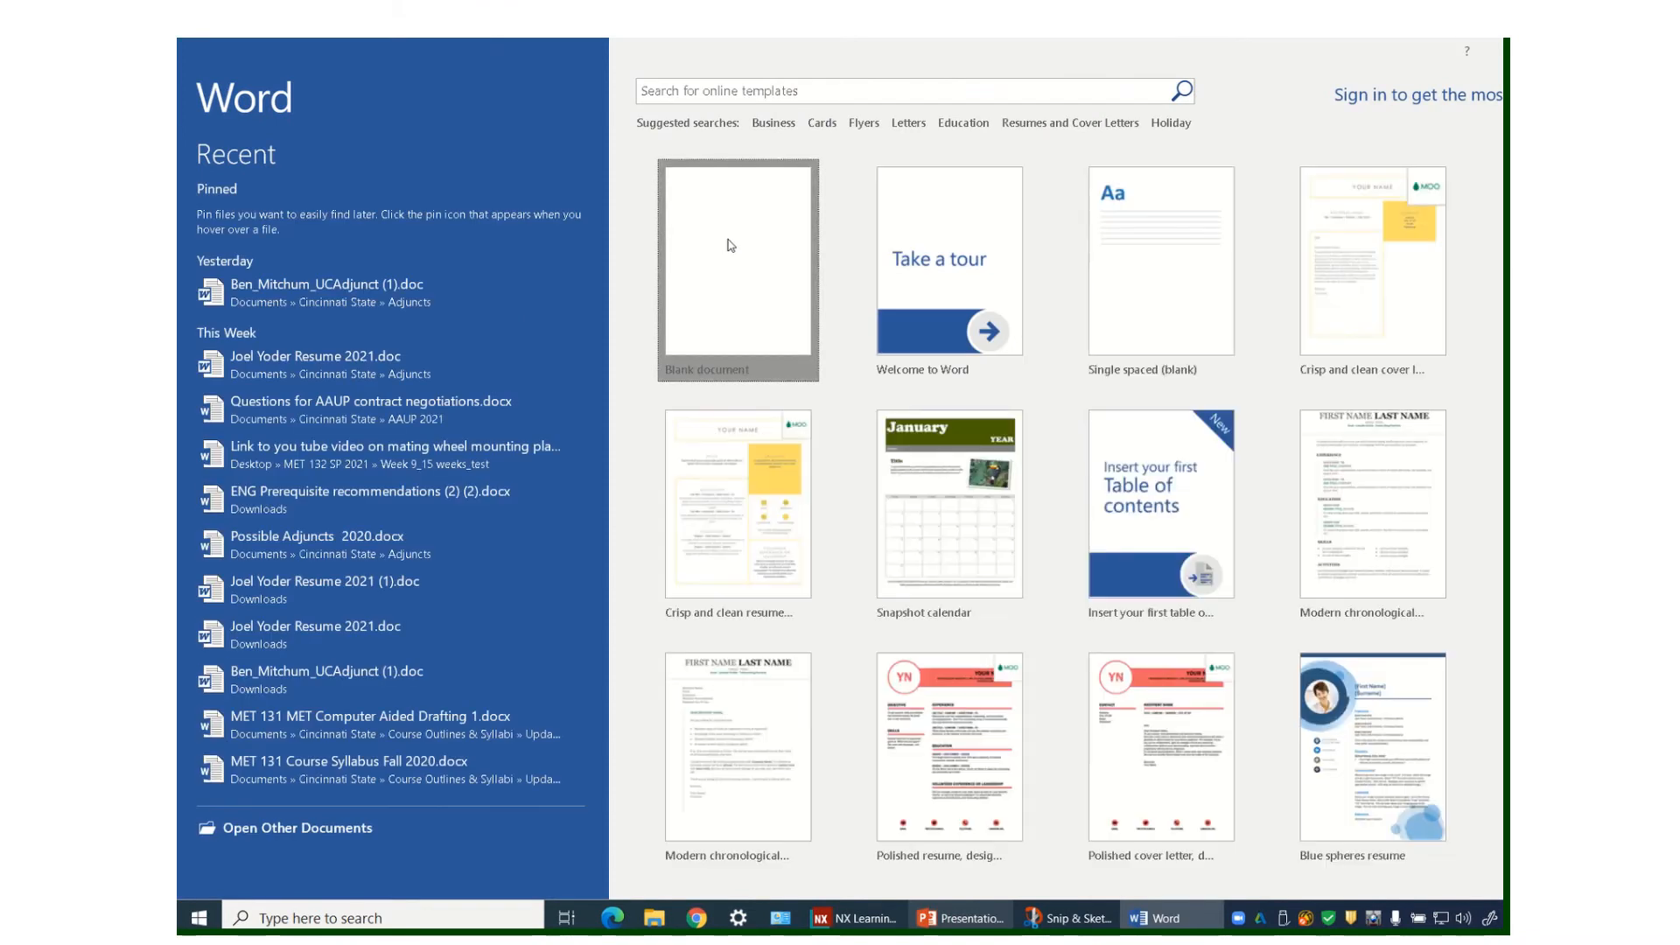
click(737, 266)
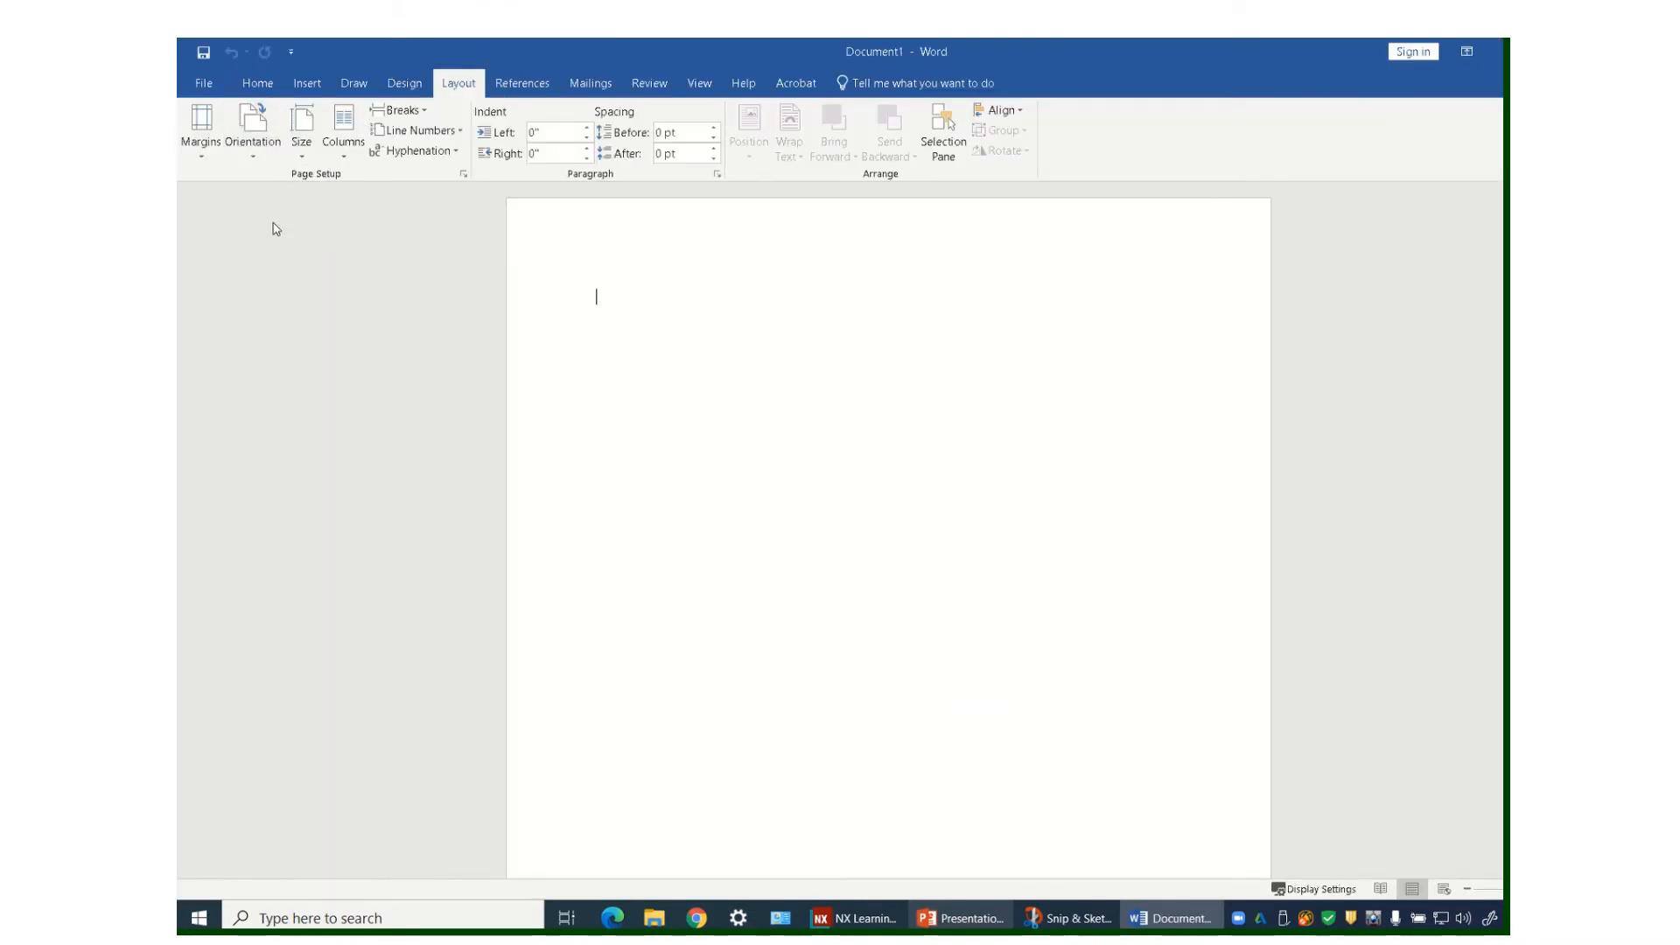
Step: Narrow the page margins from the Layout ribbon to widen the usable page area
click(199, 126)
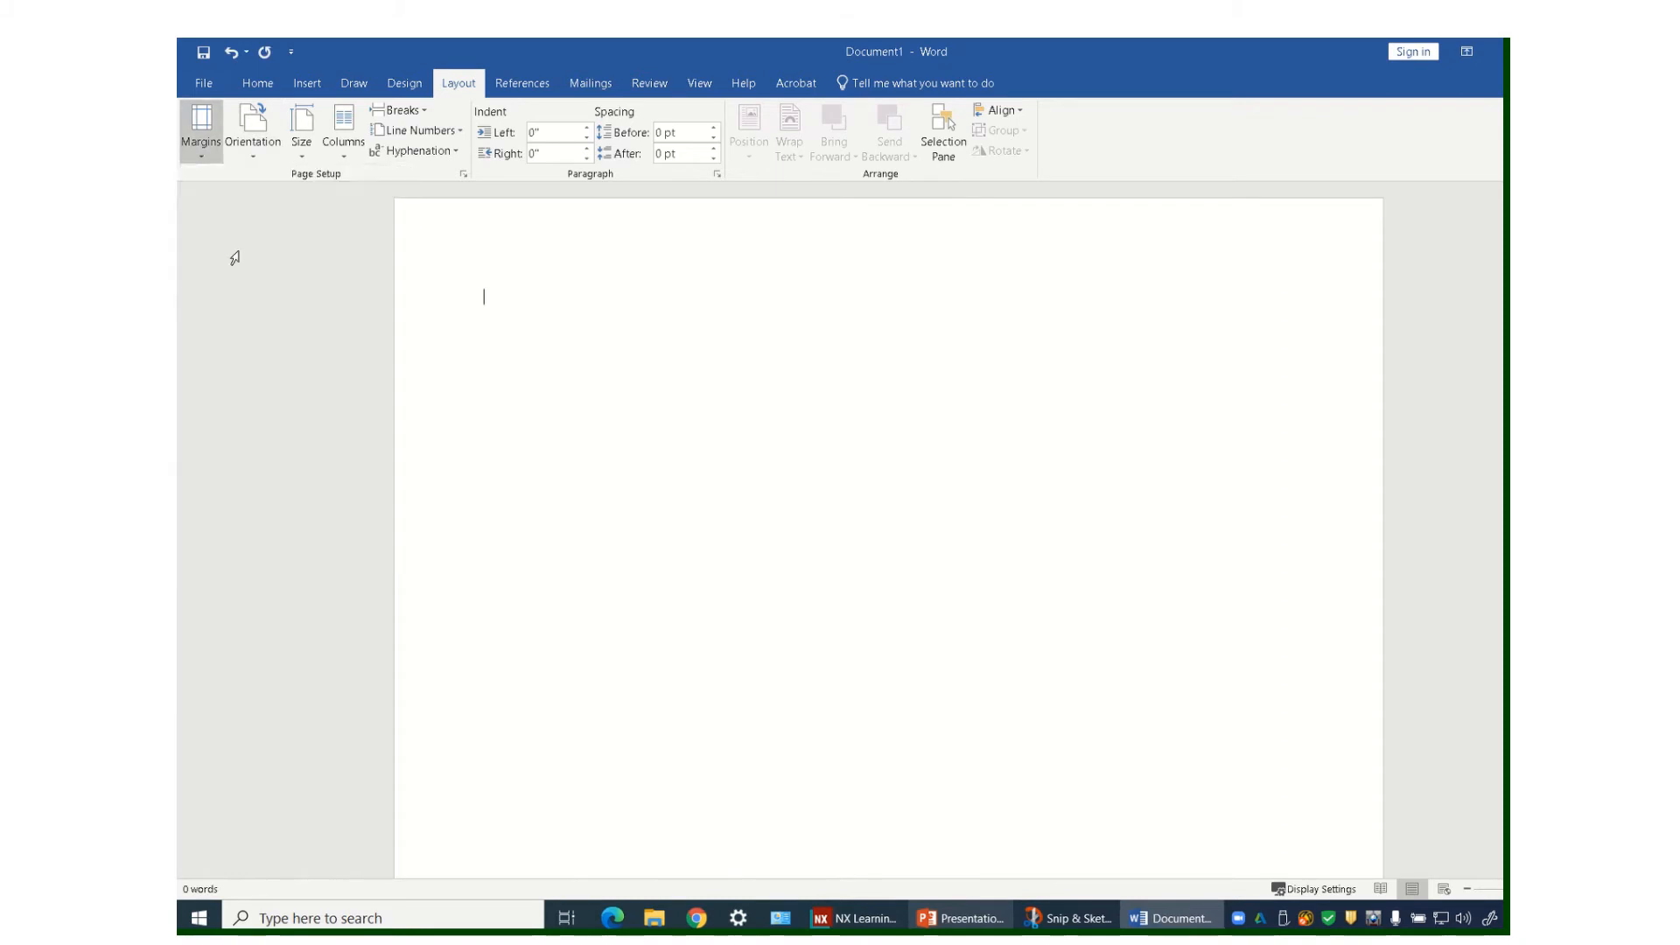
mouse_move(642, 396)
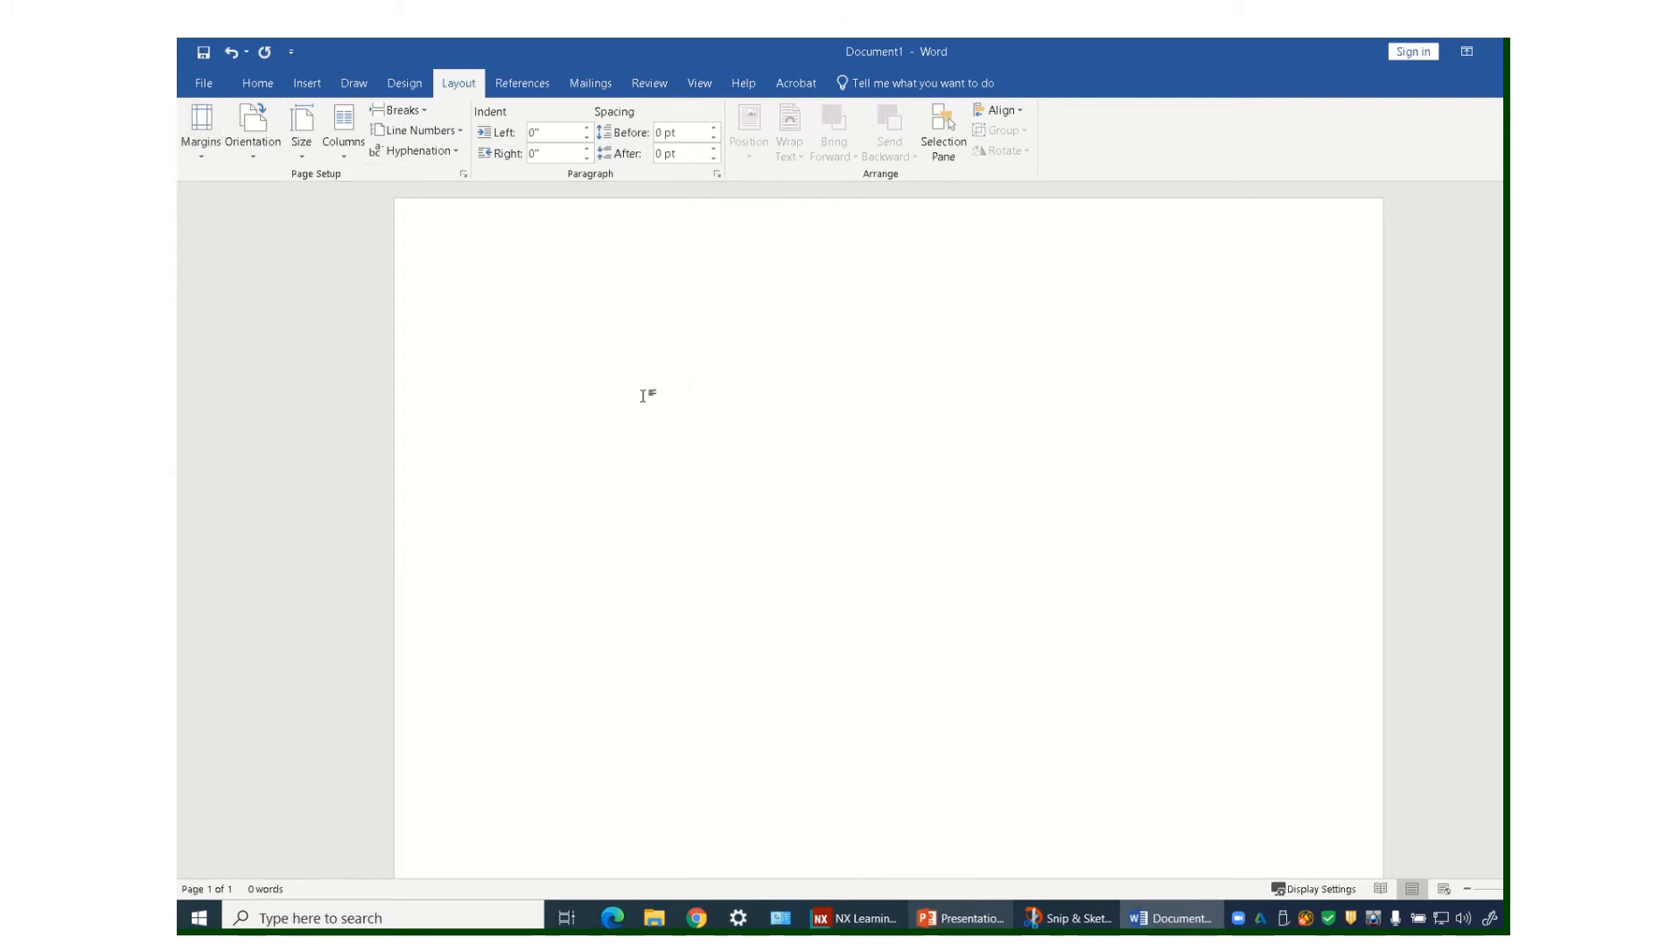
mouse_move(581, 362)
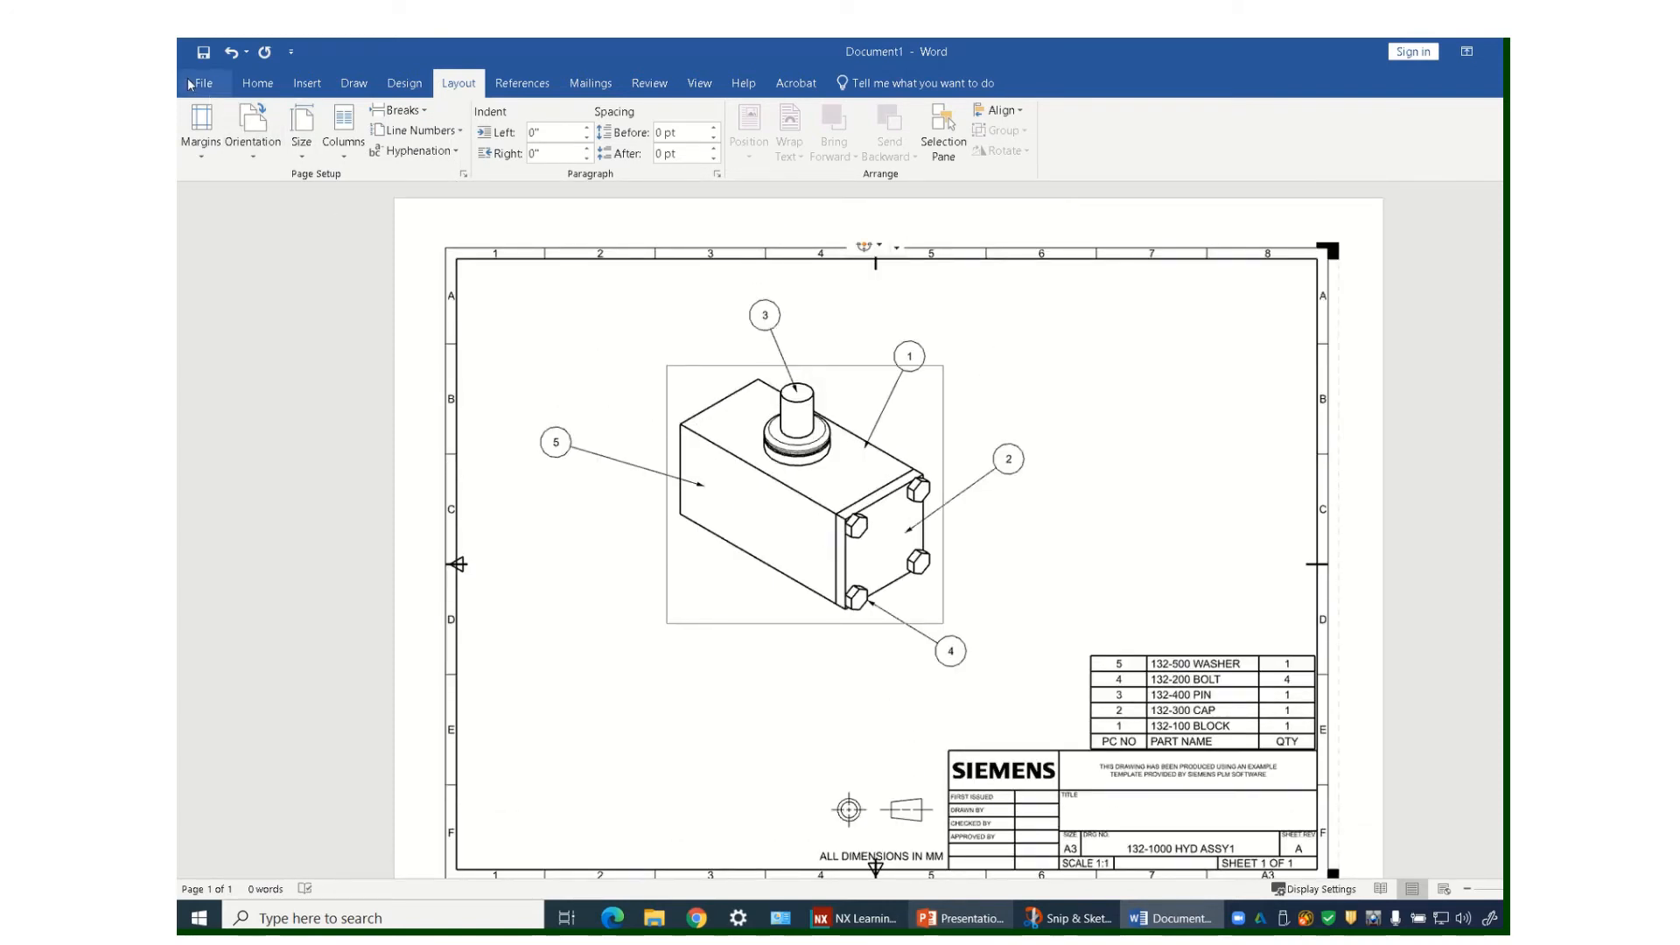
Step: Start Save As from the File menu targeting This PC for the pasted drawing page
click(203, 82)
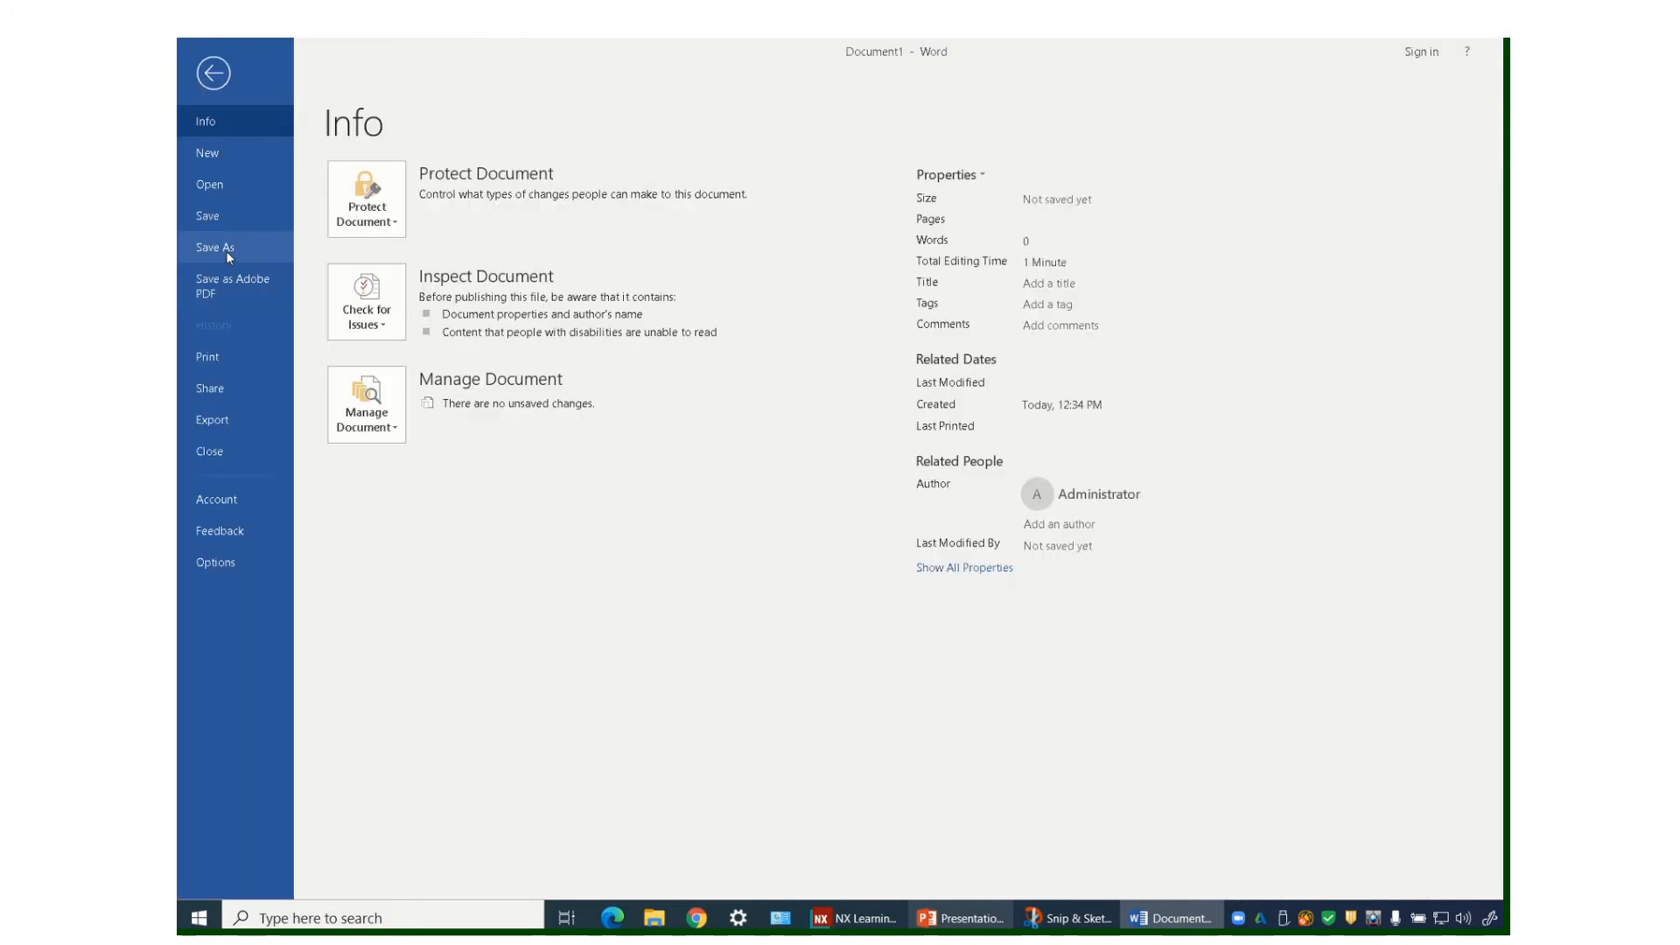
click(214, 247)
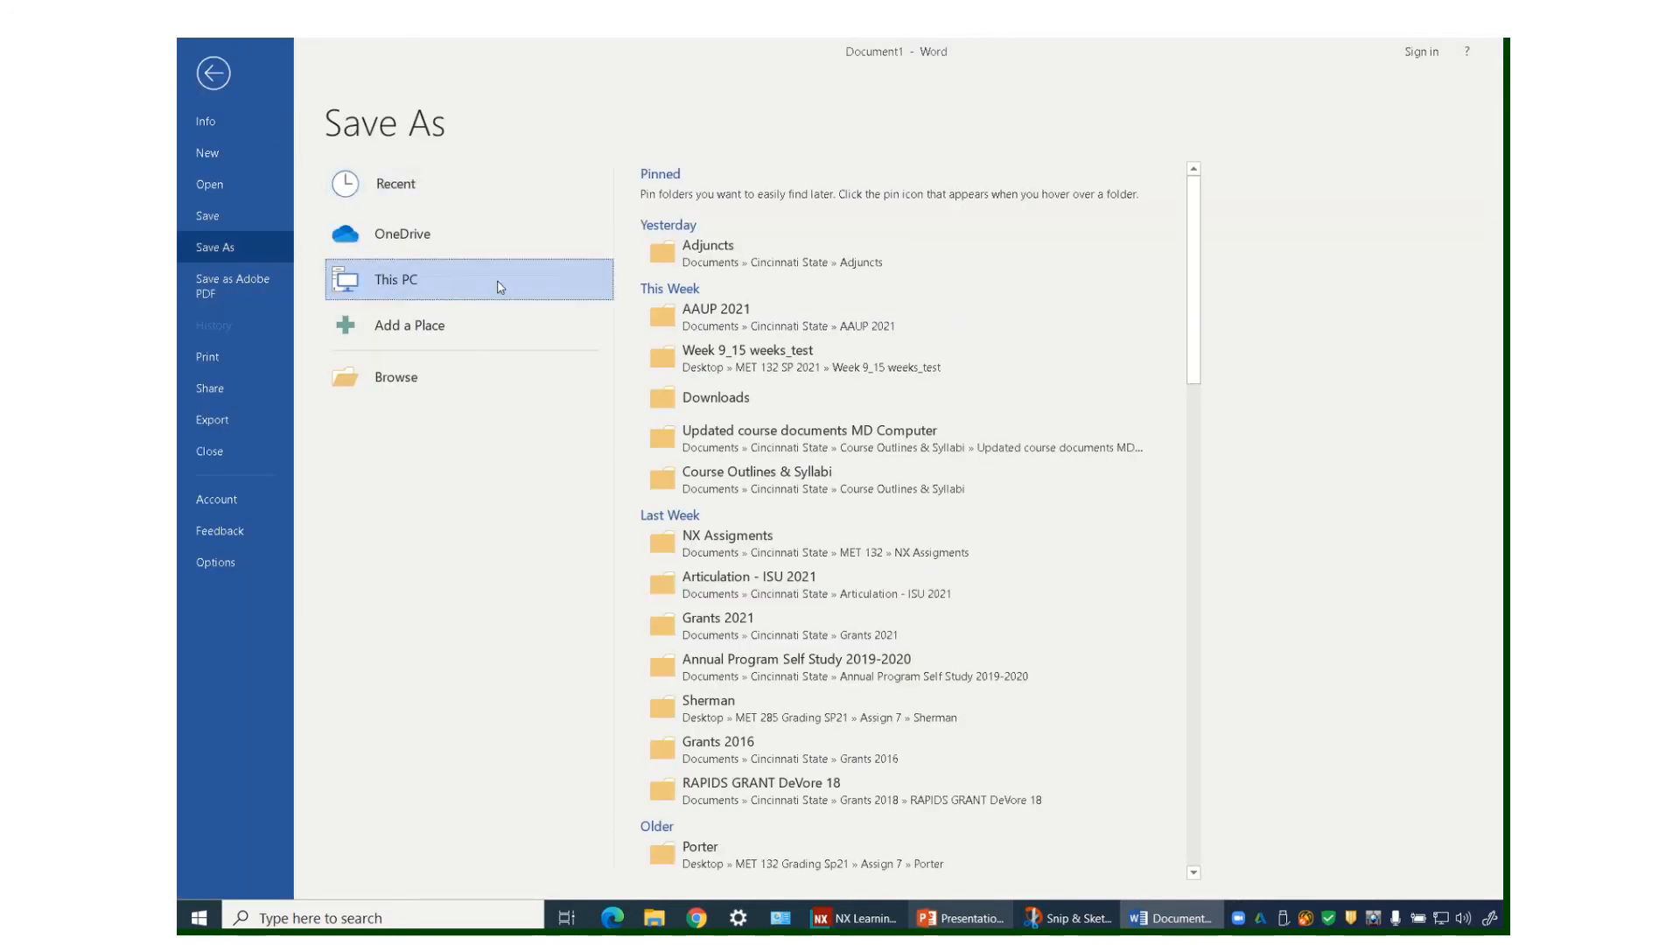
click(394, 376)
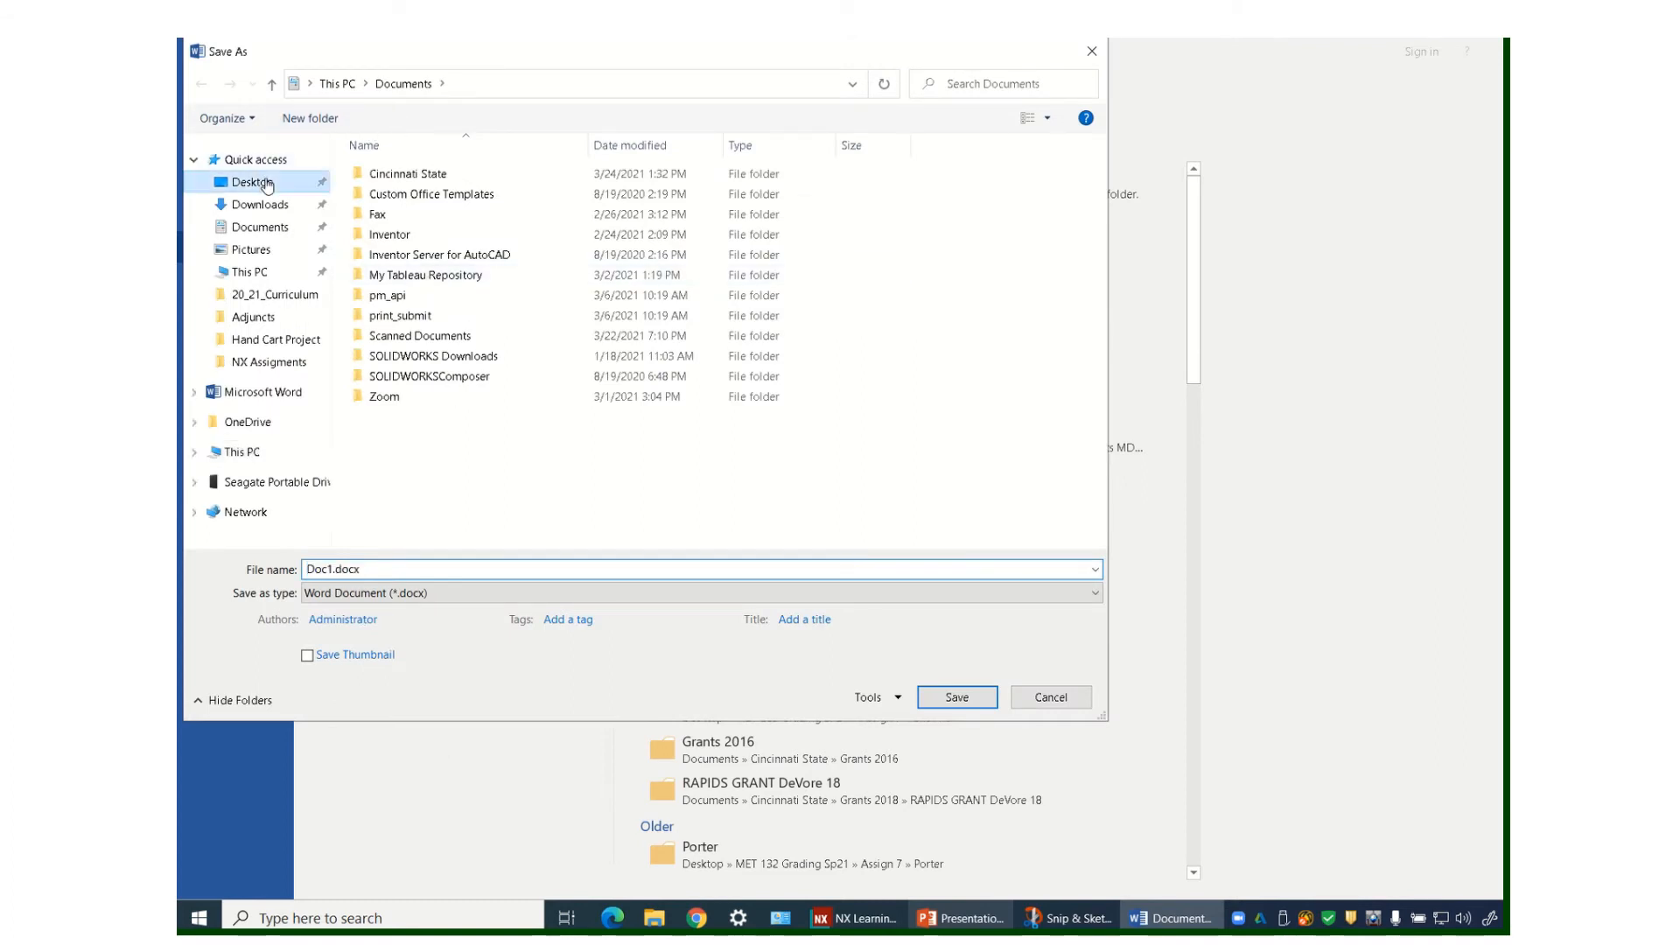
Step: Name the file '132-1001 HYD ASSY' on the Desktop for saving as PDF
click(252, 180)
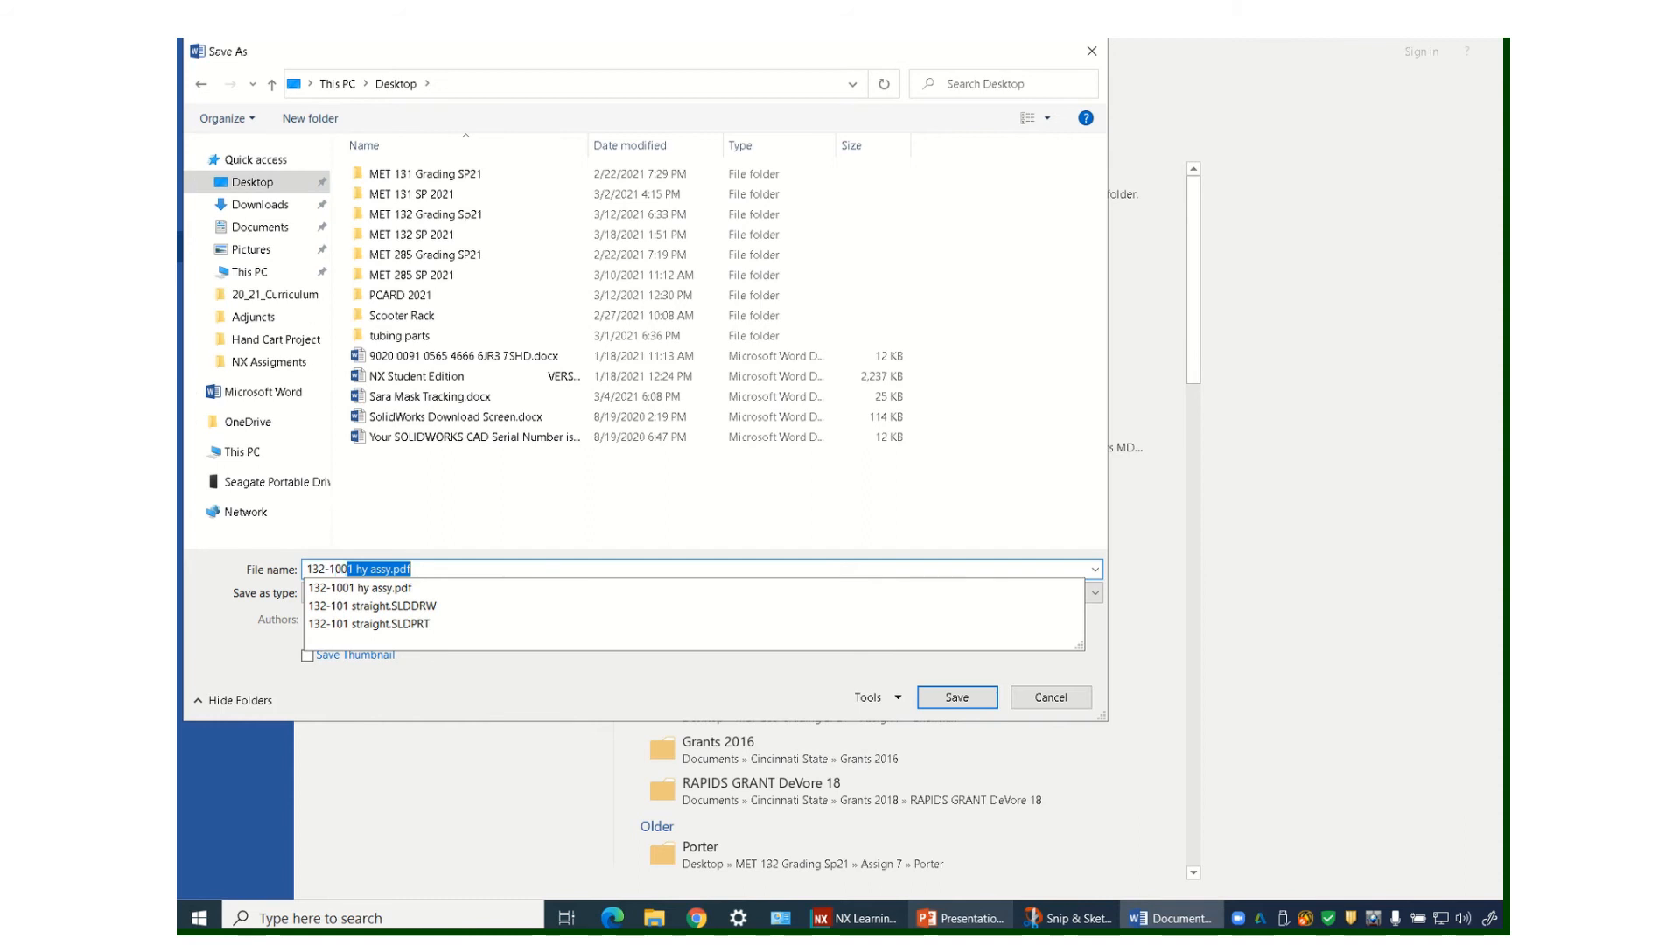
text(132-1001 HYD)
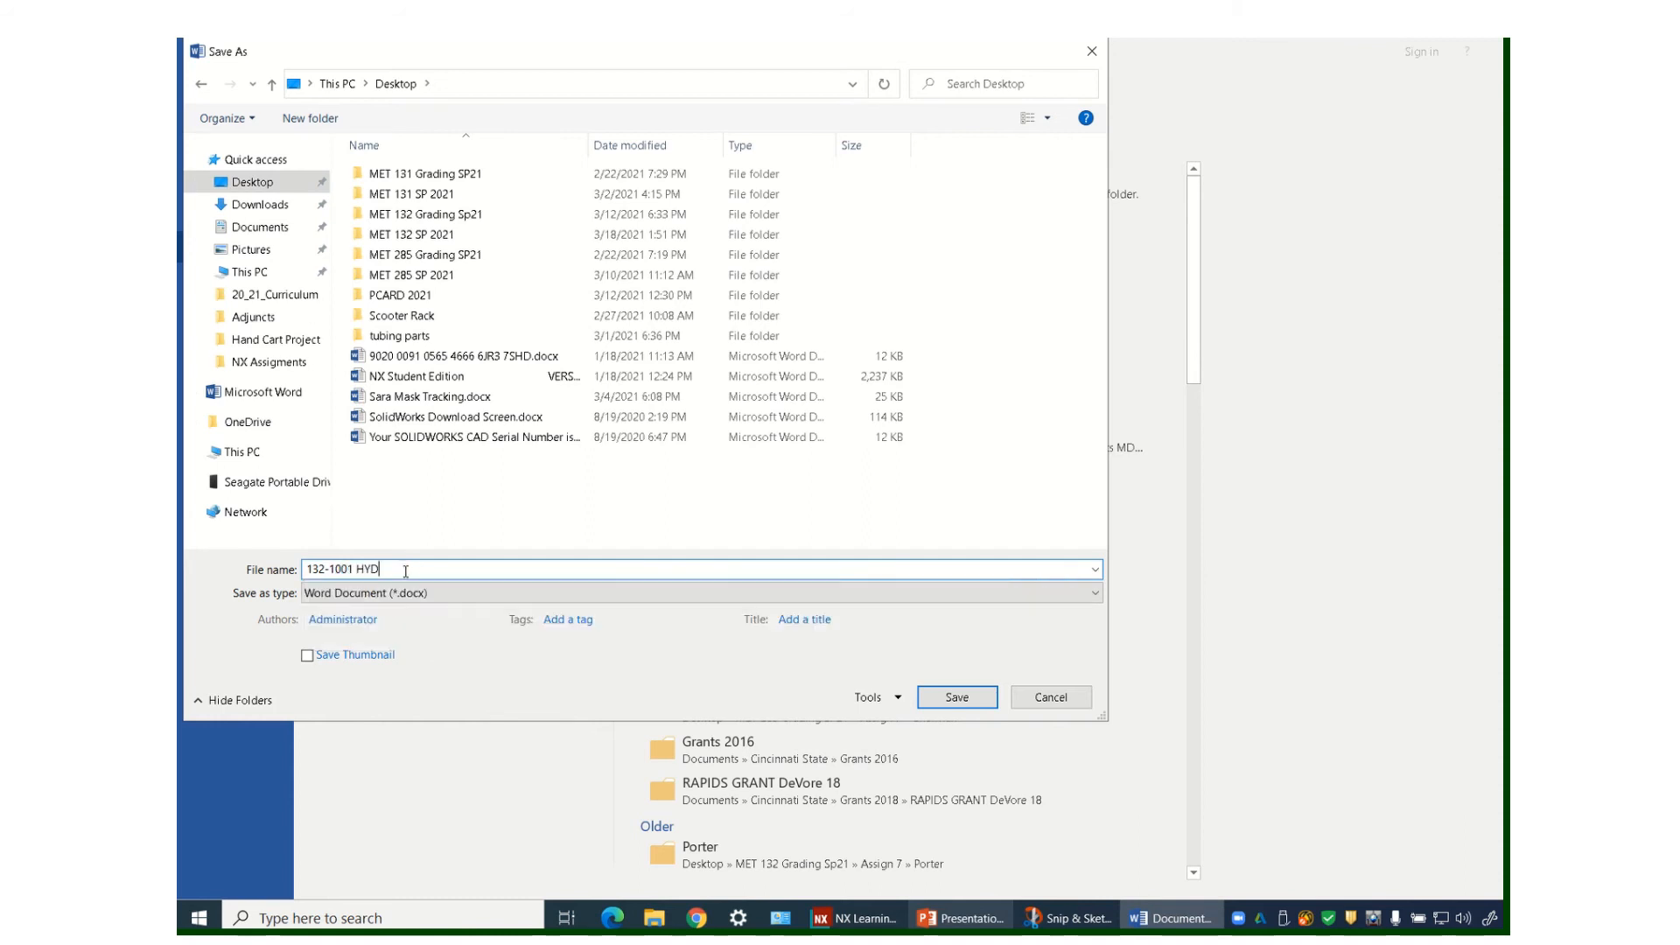
text(ASSY)
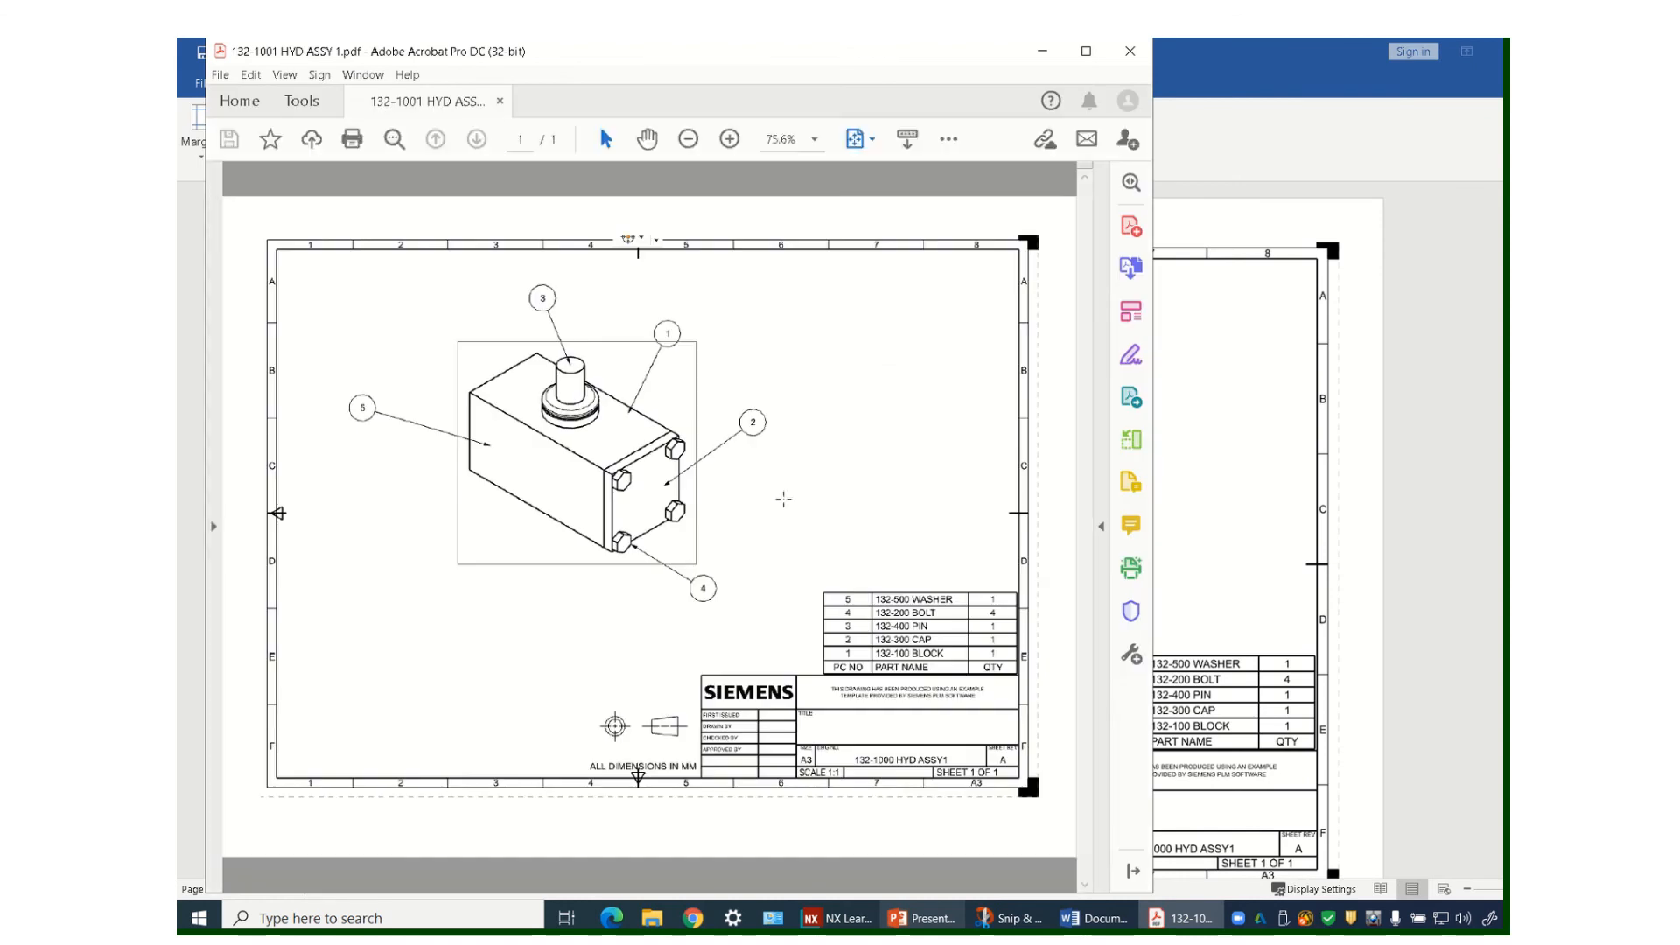
mouse_move(1116, 73)
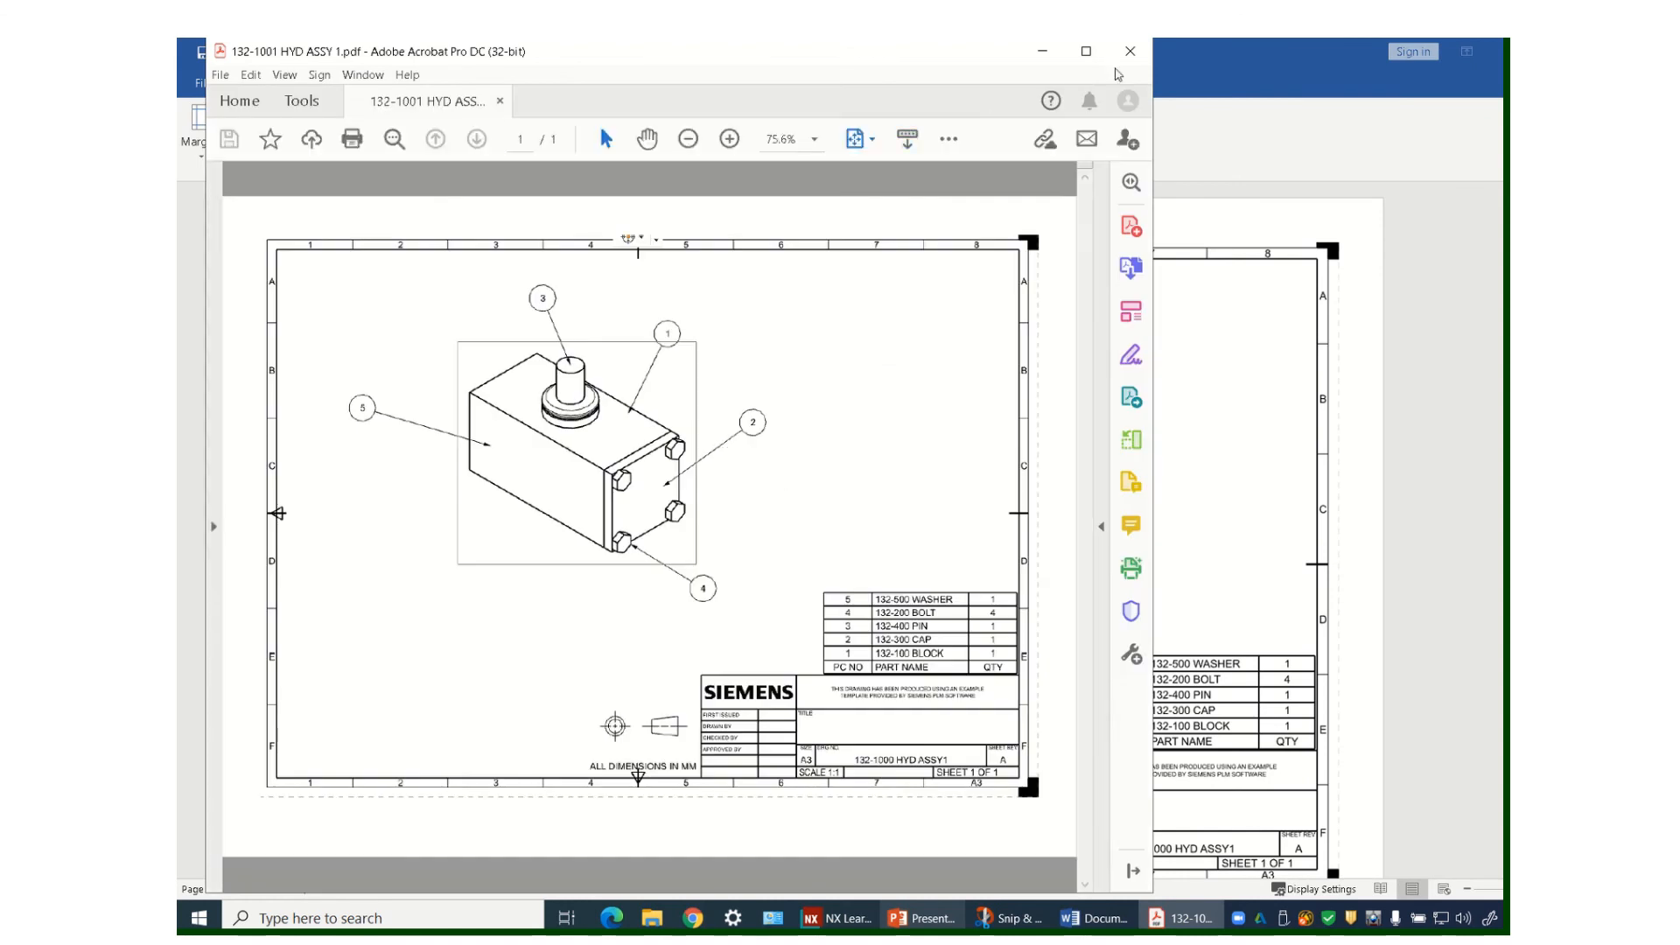